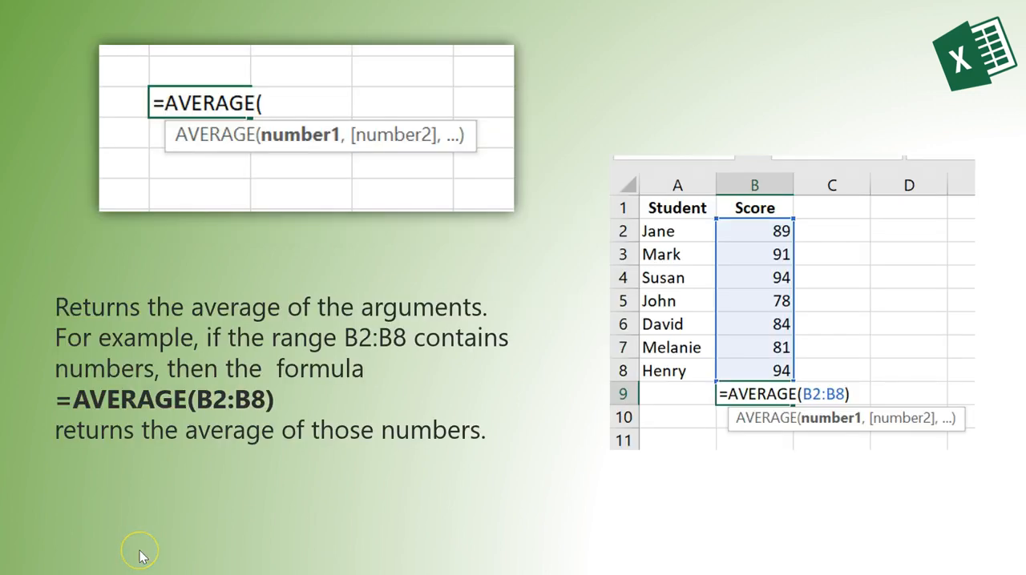
mouse_move(140, 557)
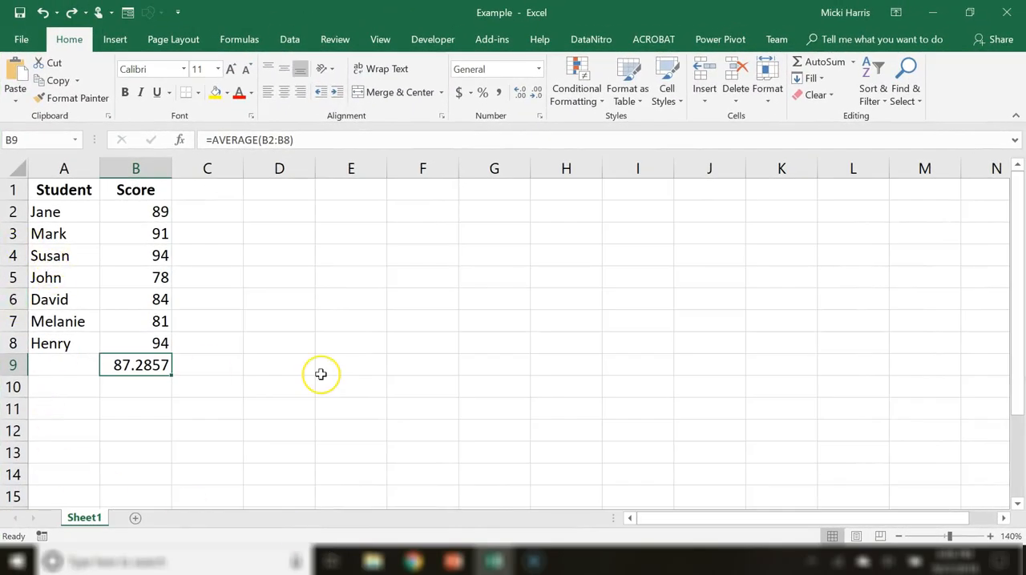
mouse_move(273, 363)
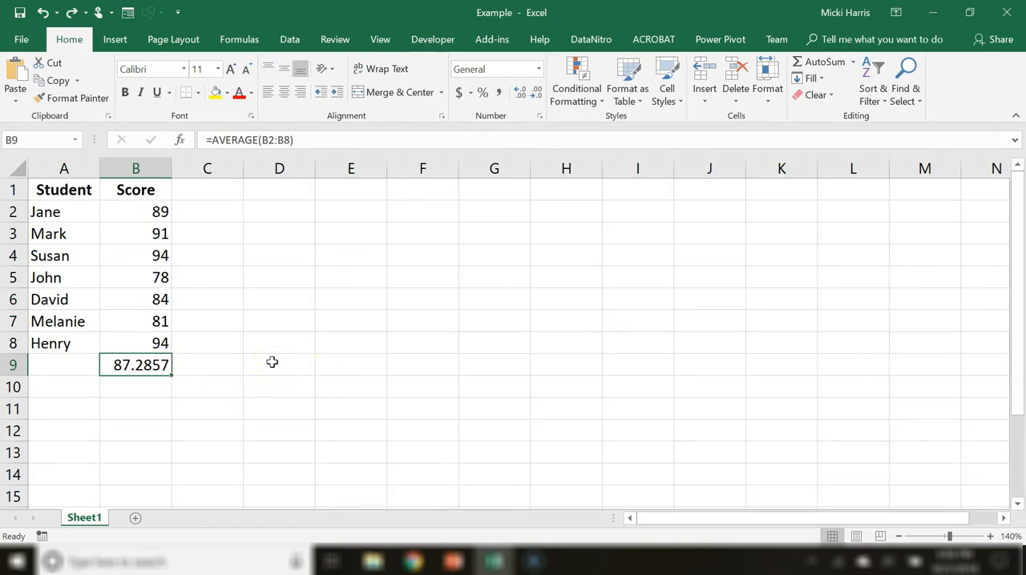
mouse_move(213, 364)
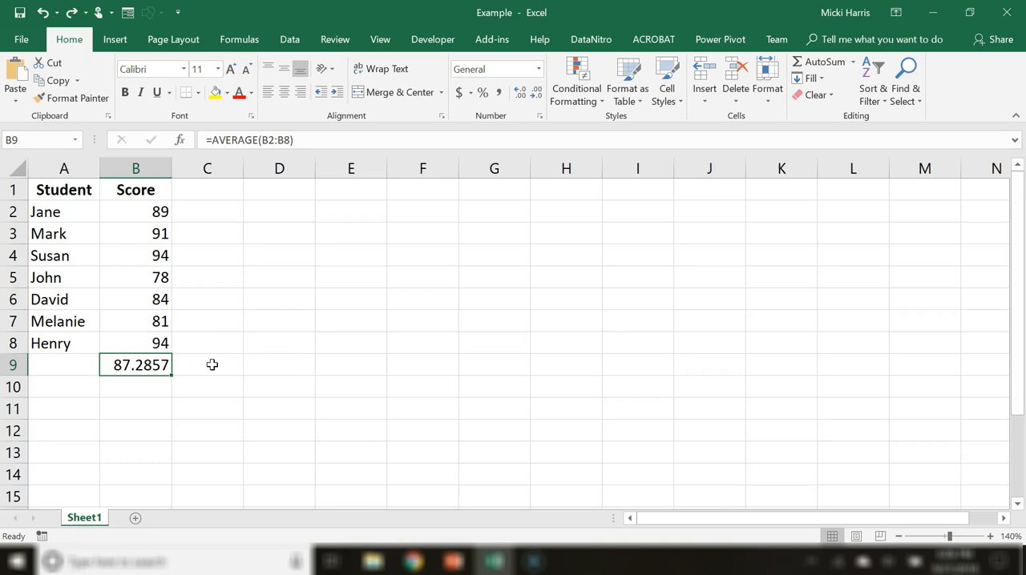
mouse_move(200, 368)
text(=)
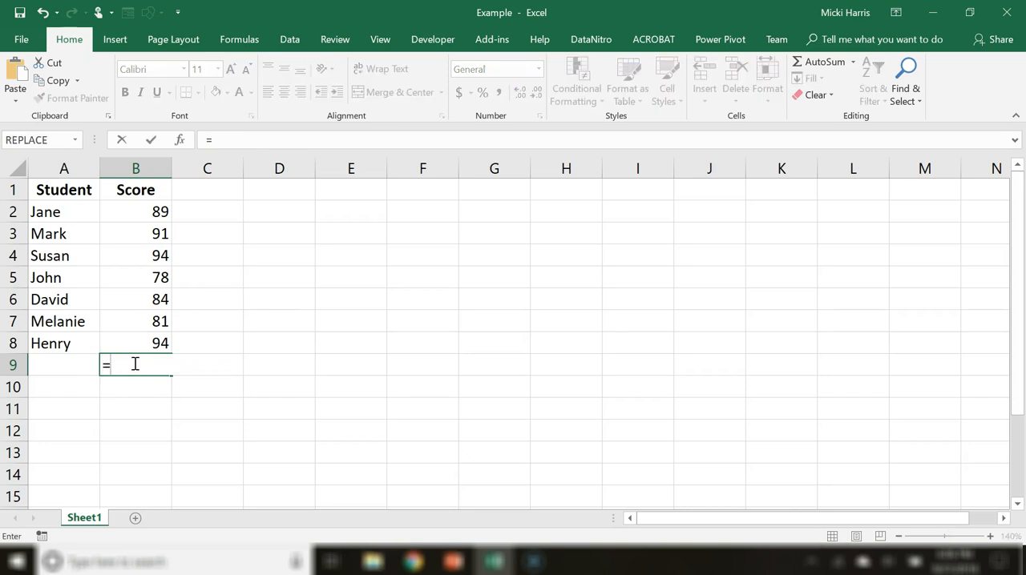
- Type 'round(' followed by 'avera' to start a ROUND-wrapped AVERAGE formula in B9
text(round)
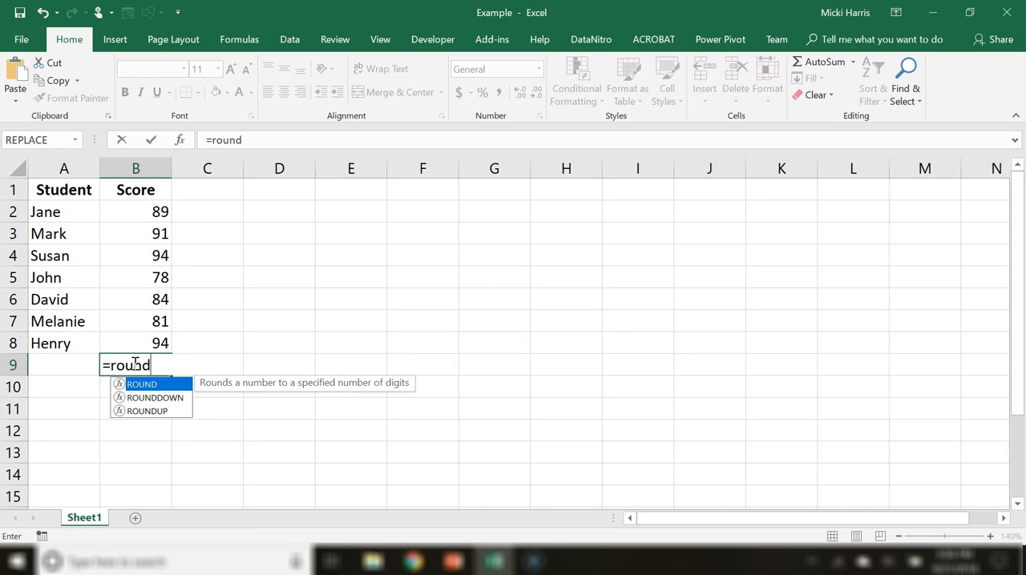
text(()
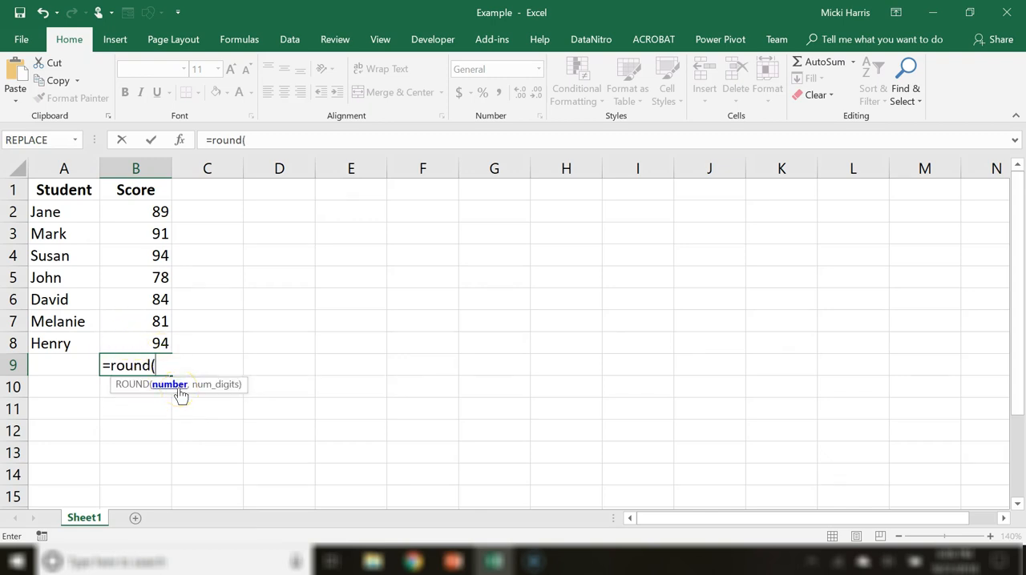
mouse_move(177, 393)
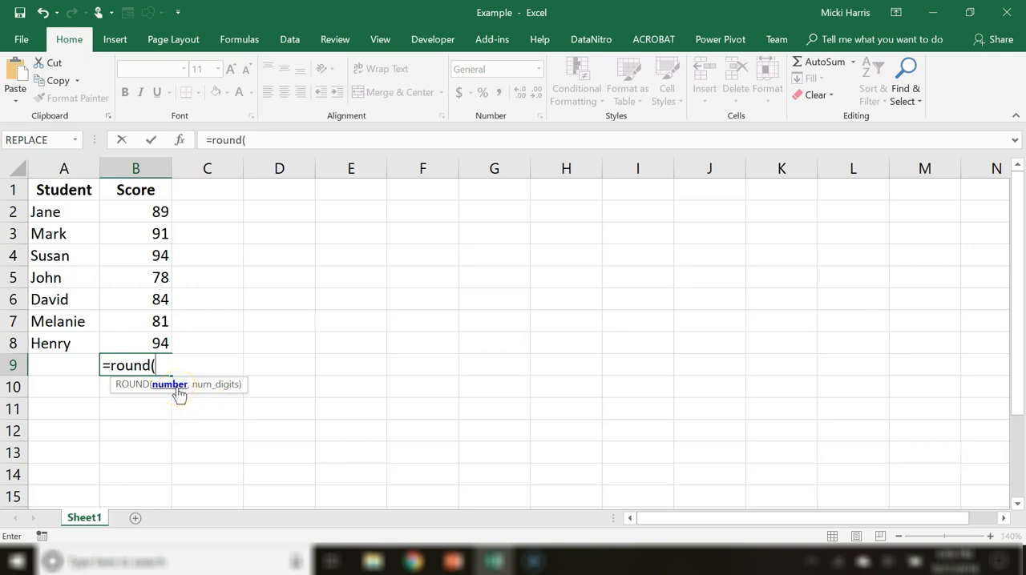
text(average()
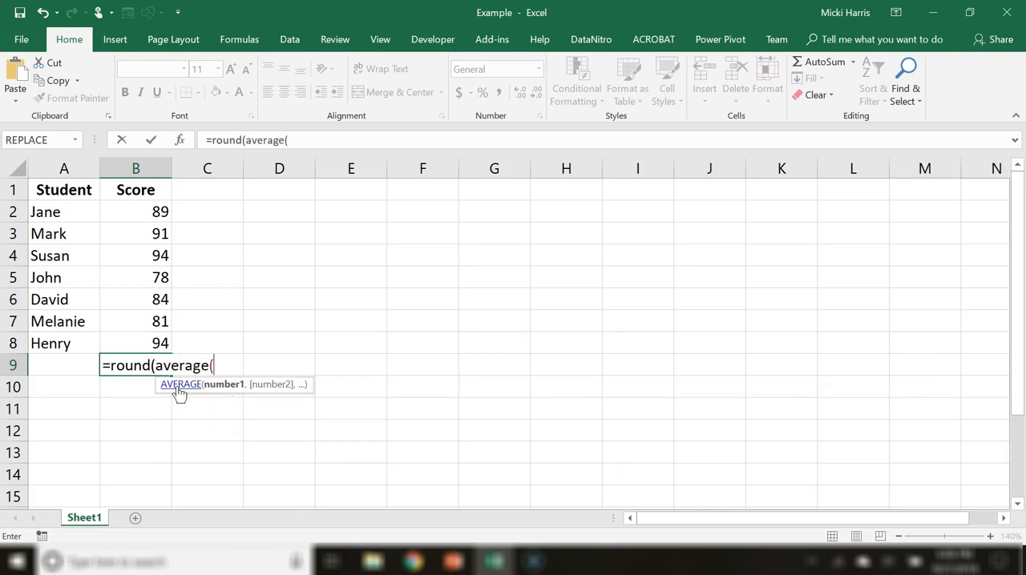
- Select B2:B8 as the AVERAGE range and close the function with ')'
drag(135, 212, 136, 322)
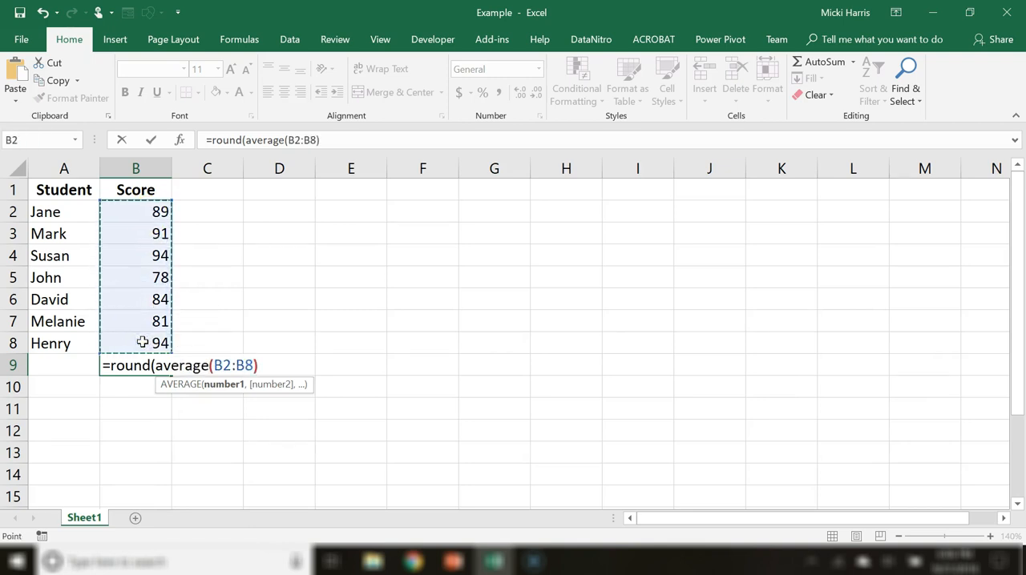
text())
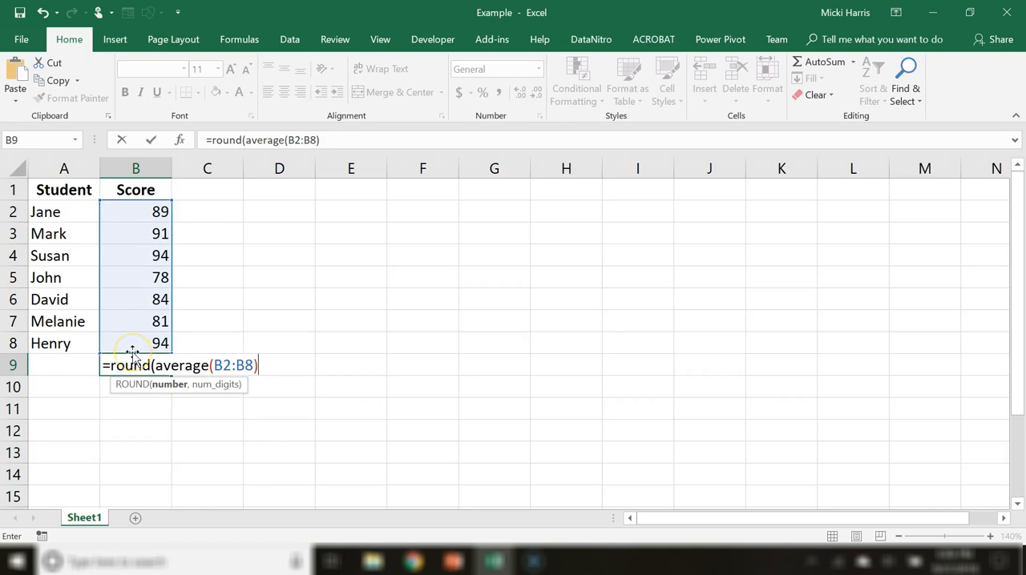
- Add ',2' as the ROUND digits argument for two-decimal rounding
text(,)
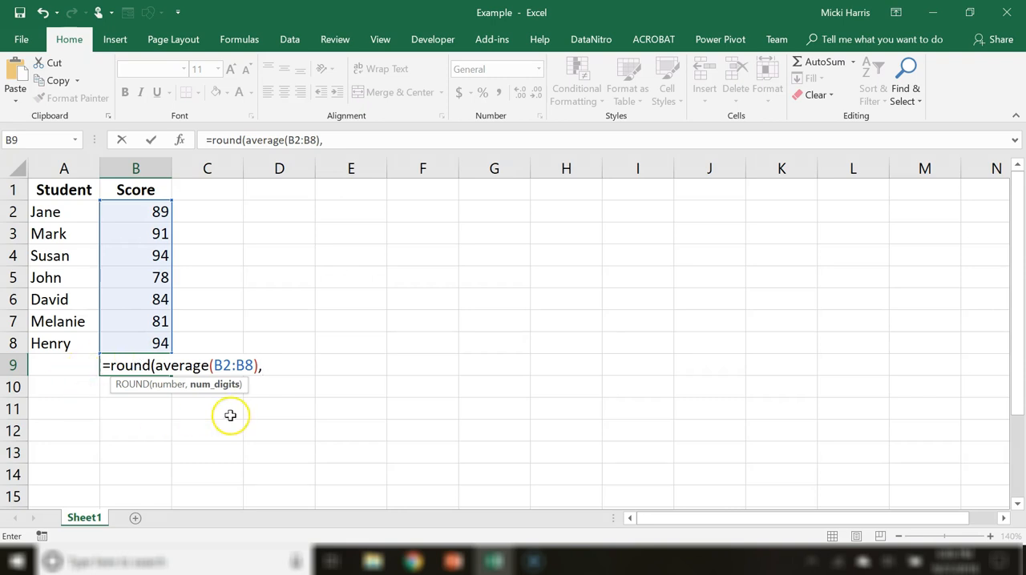
mouse_move(207, 392)
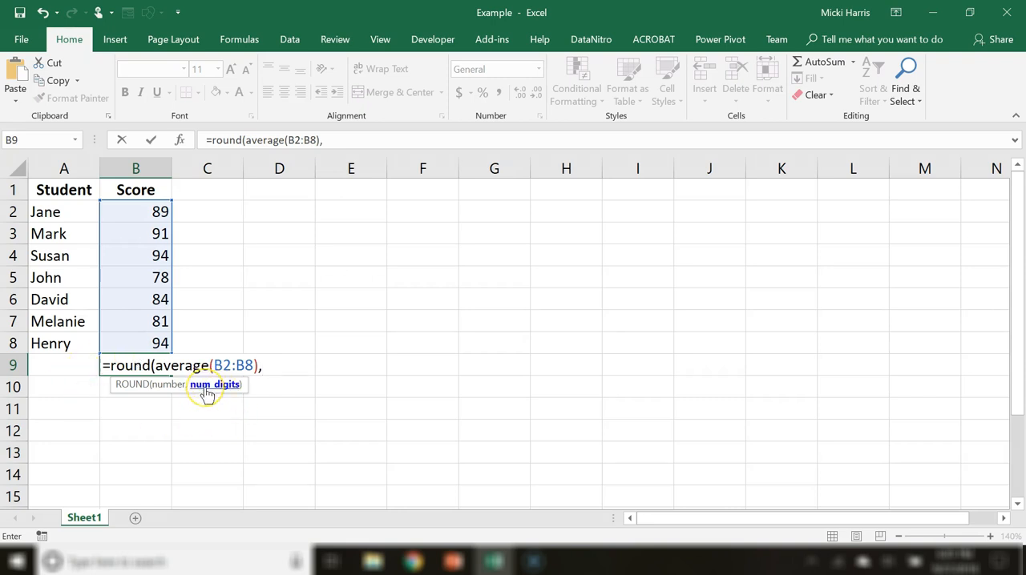
mouse_move(232, 399)
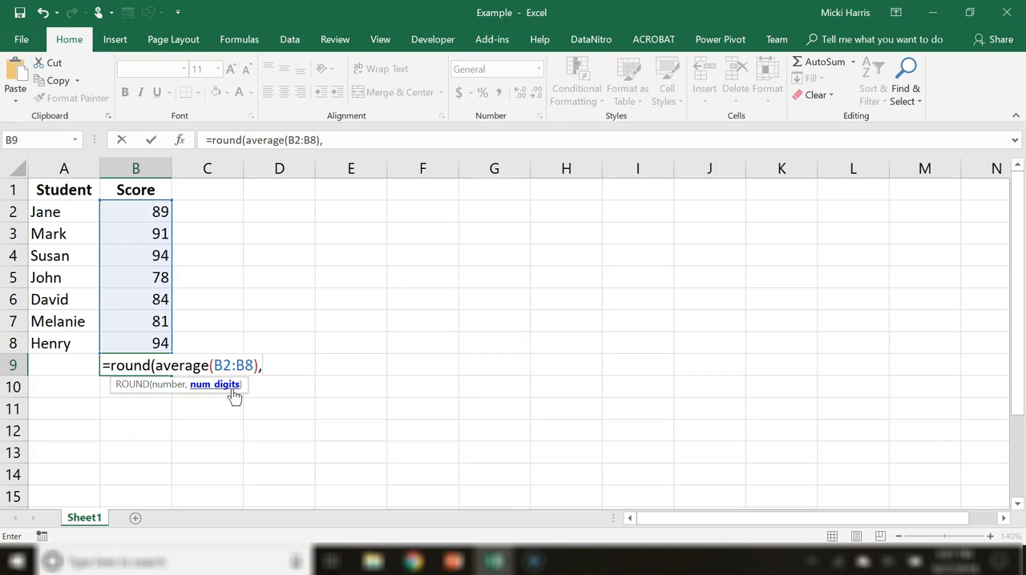
text(2))
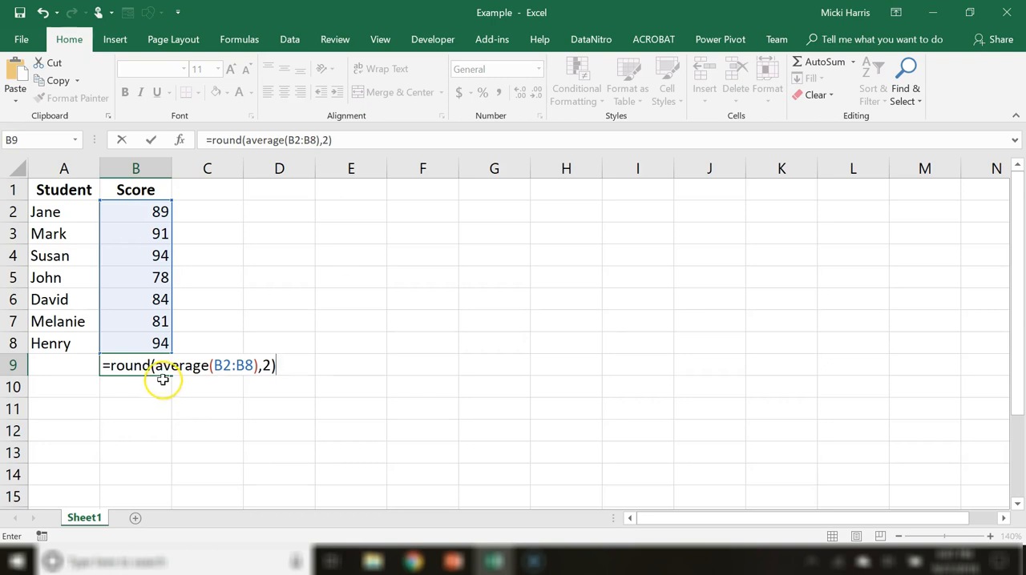
mouse_move(260, 366)
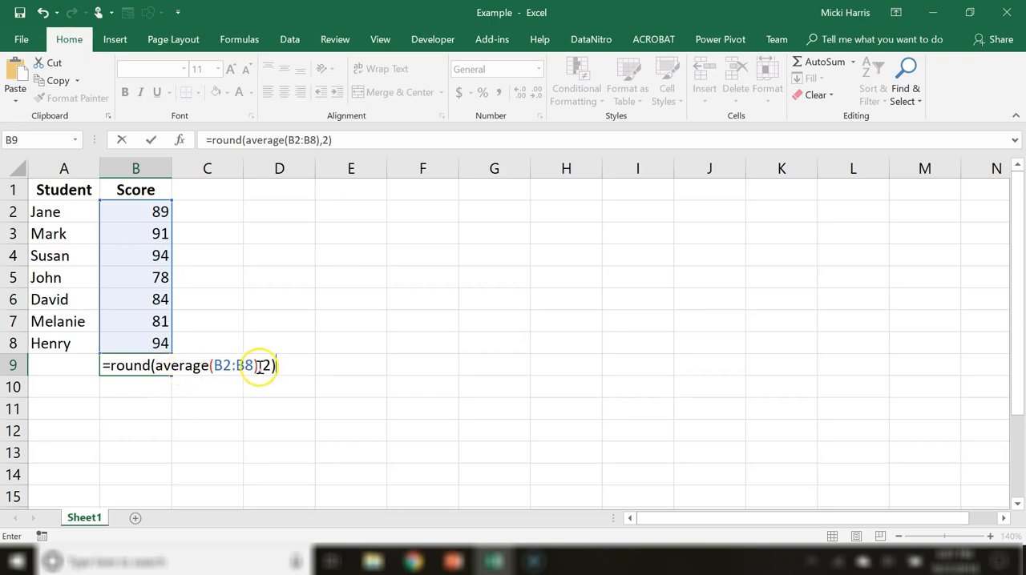